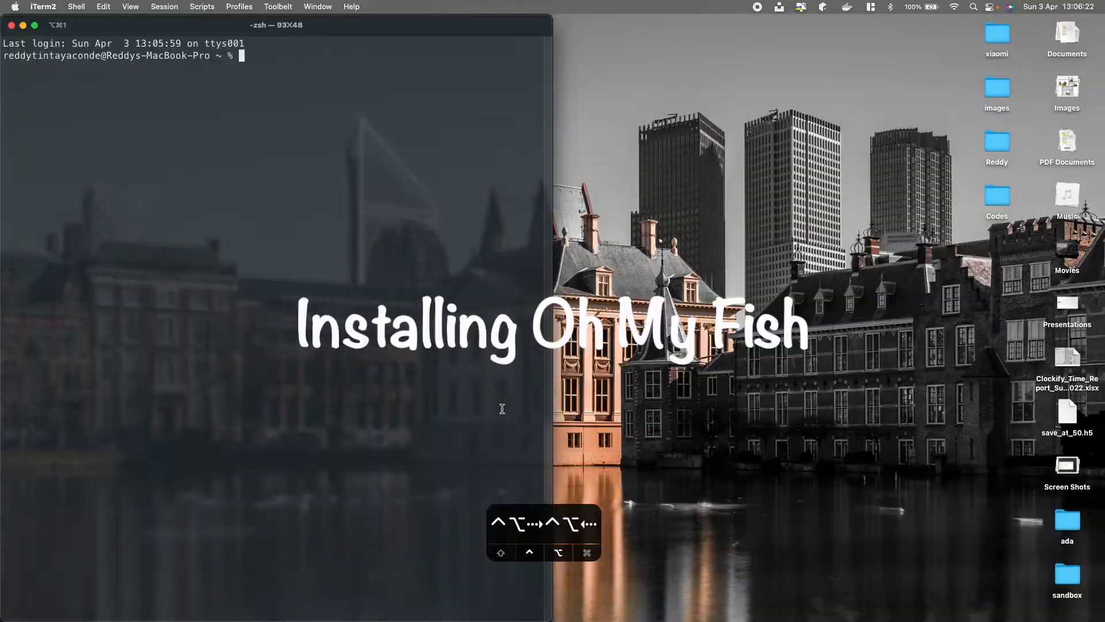
# Run the Oh My Fish curl install script and start a fish shell session.
pyautogui.write('brave')
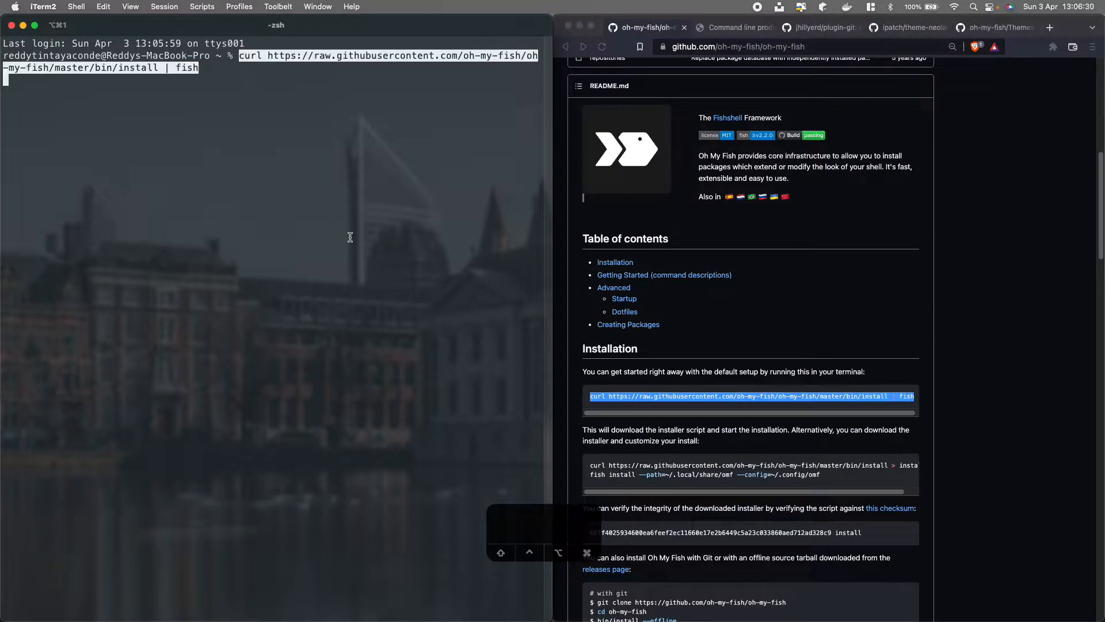
pyautogui.press('return')
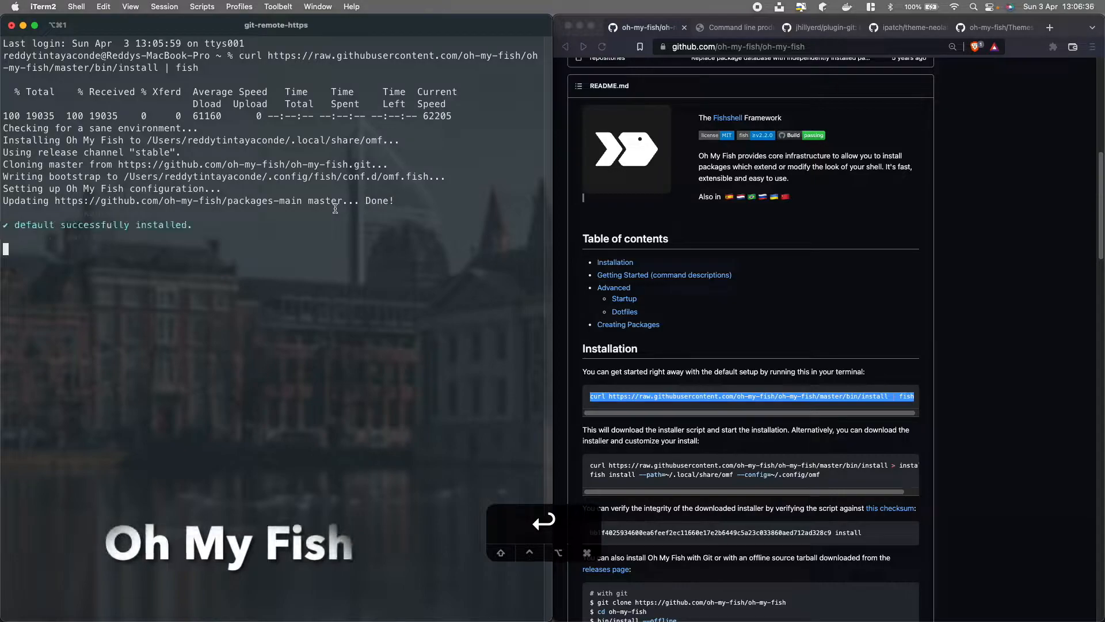
pyautogui.write('gst')
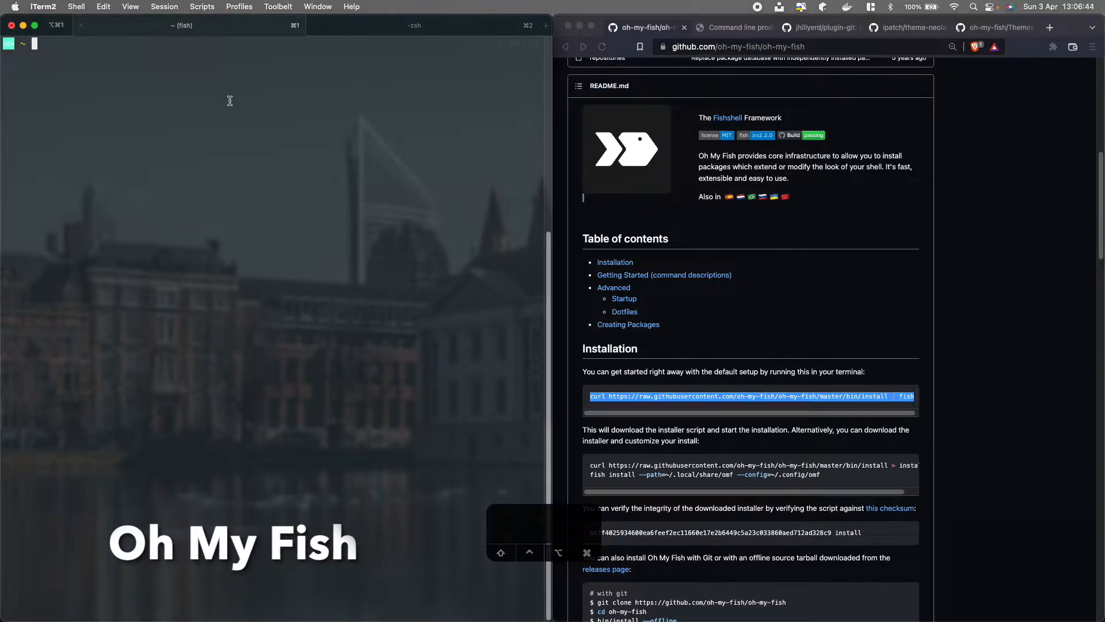
# Edit ~/.zshrc in nvim to launch fish and reload it with source ~/.zshrc.
pyautogui.write('nvim ~/.zshrc')
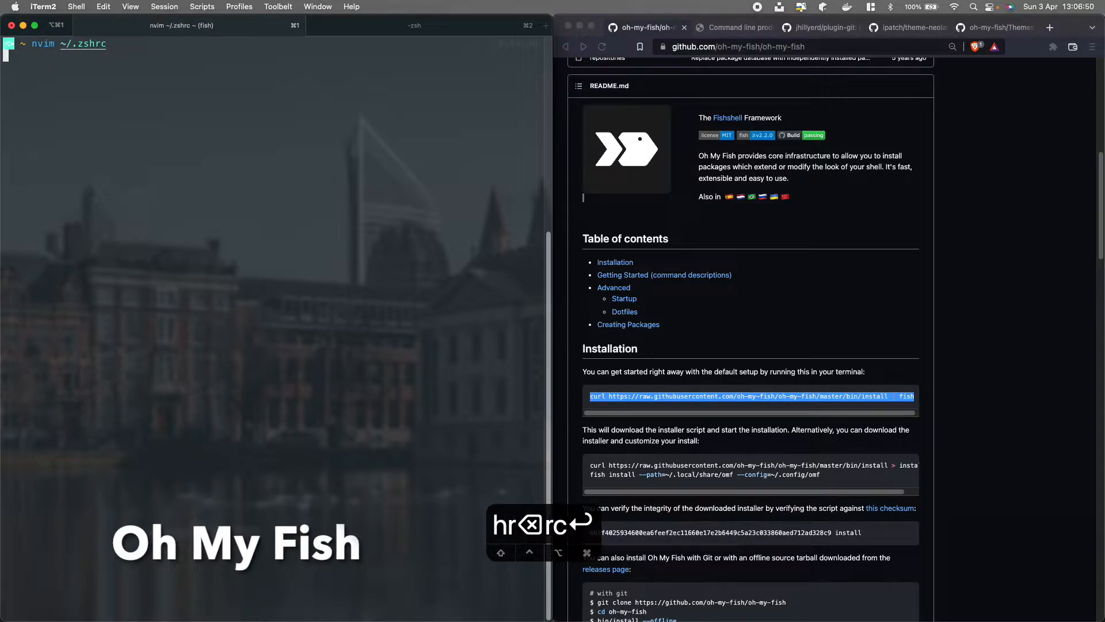
pyautogui.write('fish')
pyautogui.write('source ~/.zshrc')
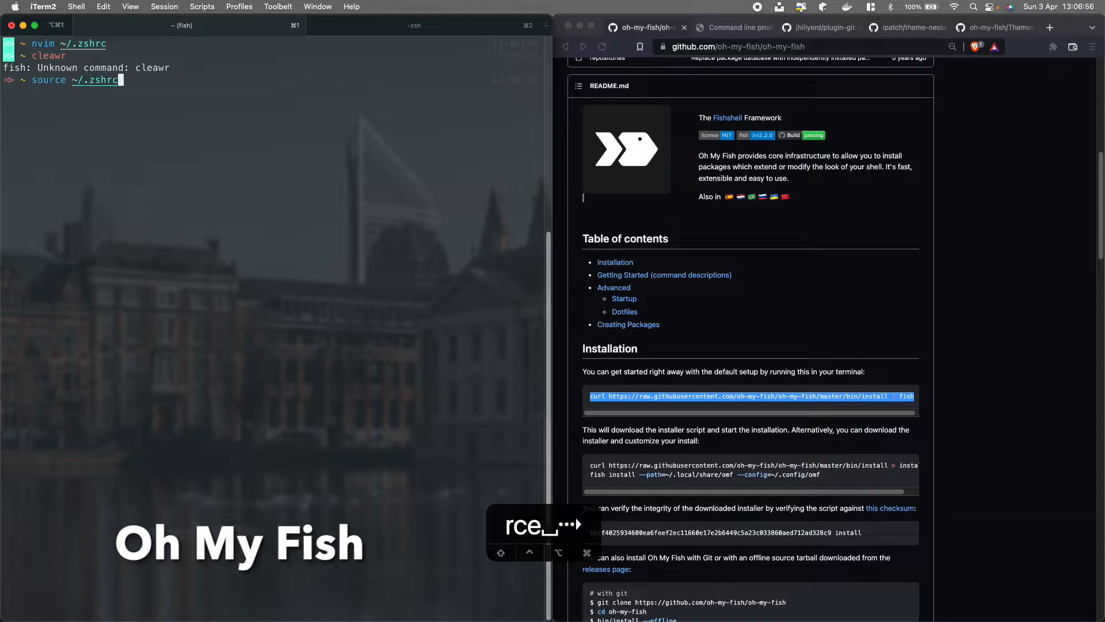
pyautogui.press('enter')
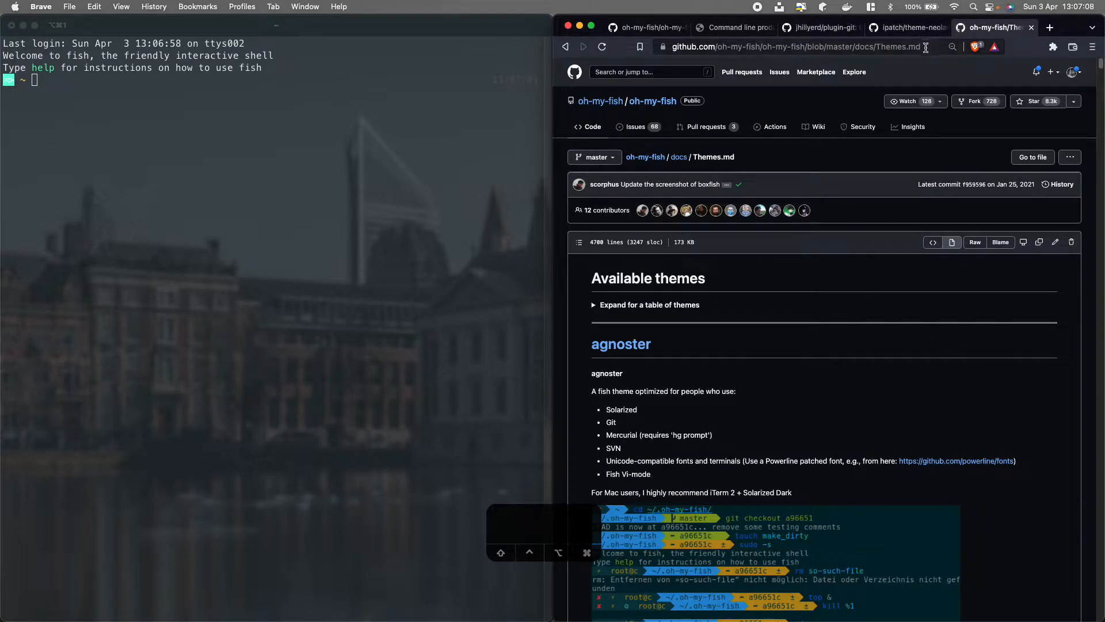
# Scroll through the ipatch/theme-neolambda README on GitHub.
pyautogui.scroll(-3)
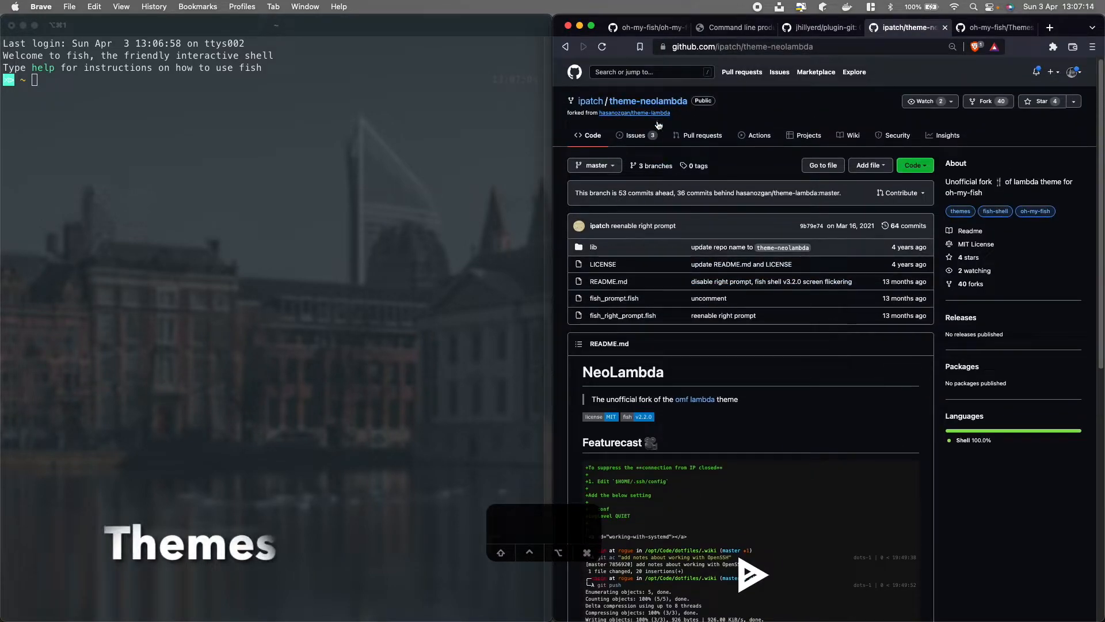
pyautogui.scroll(-3)
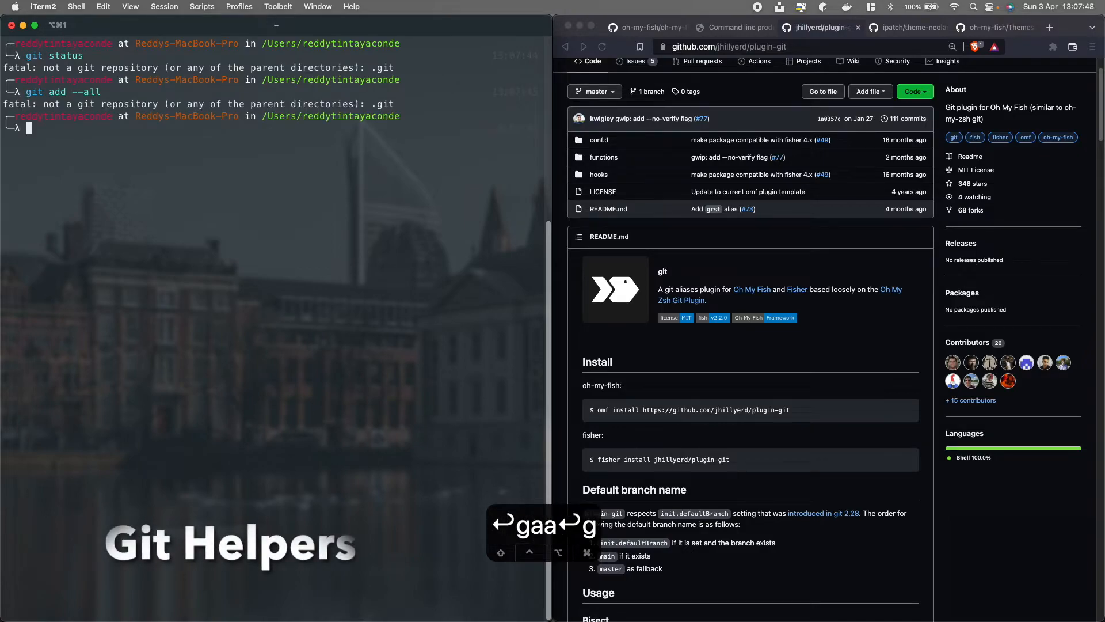
# Try the git alias shortcuts in the NeoLambda prompt and clear the terminal.
pyautogui.write('gc')
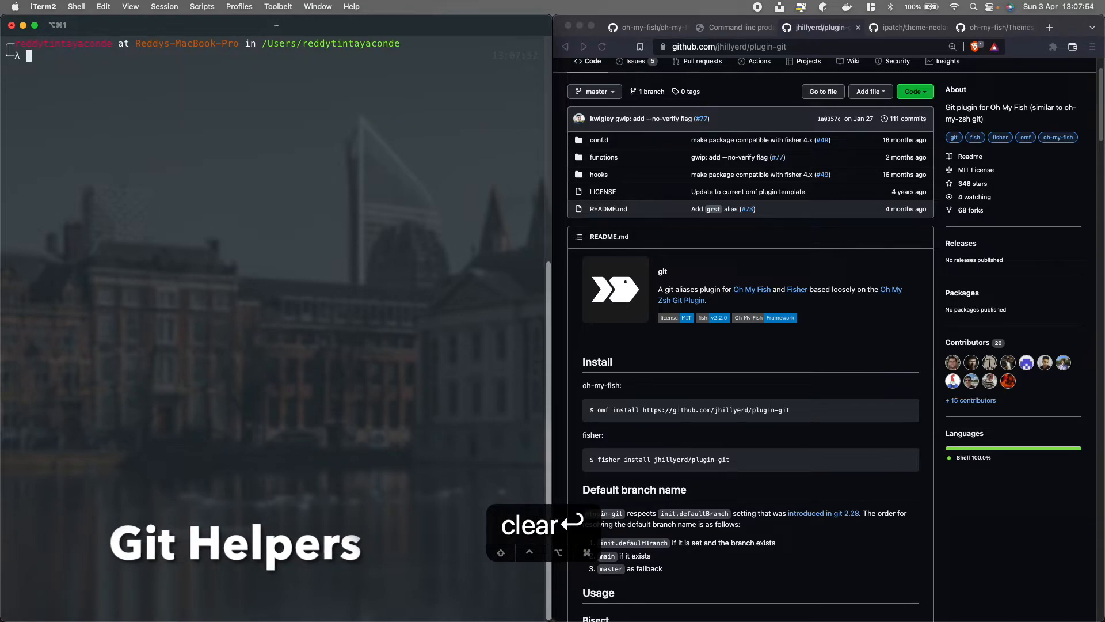
pyautogui.press('cmd+t')
pyautogui.write('cd Documents/')
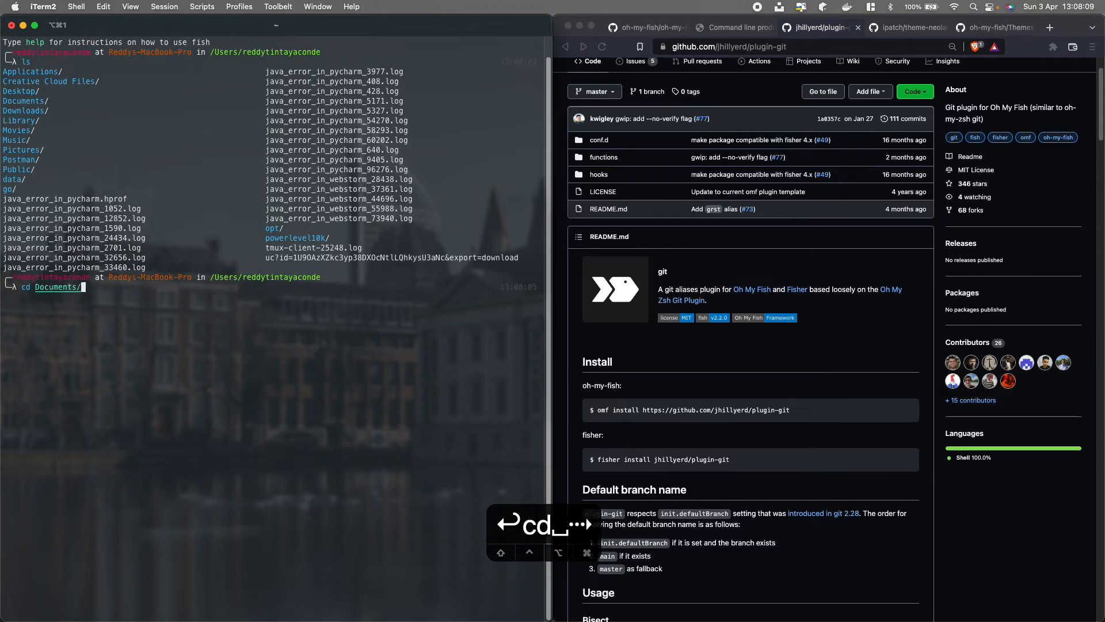
# cd into Documents/ada/django-tdd on the kata-greeter branch, list its files, and clear.
pyautogui.write('ada/django-tdd/')
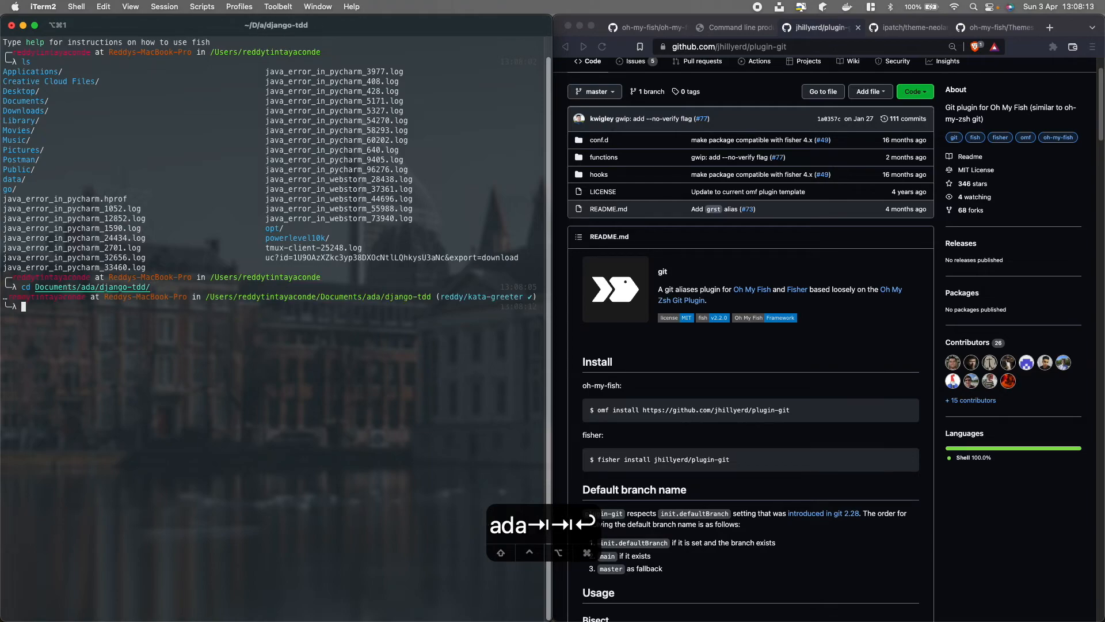
pyautogui.write('clear')
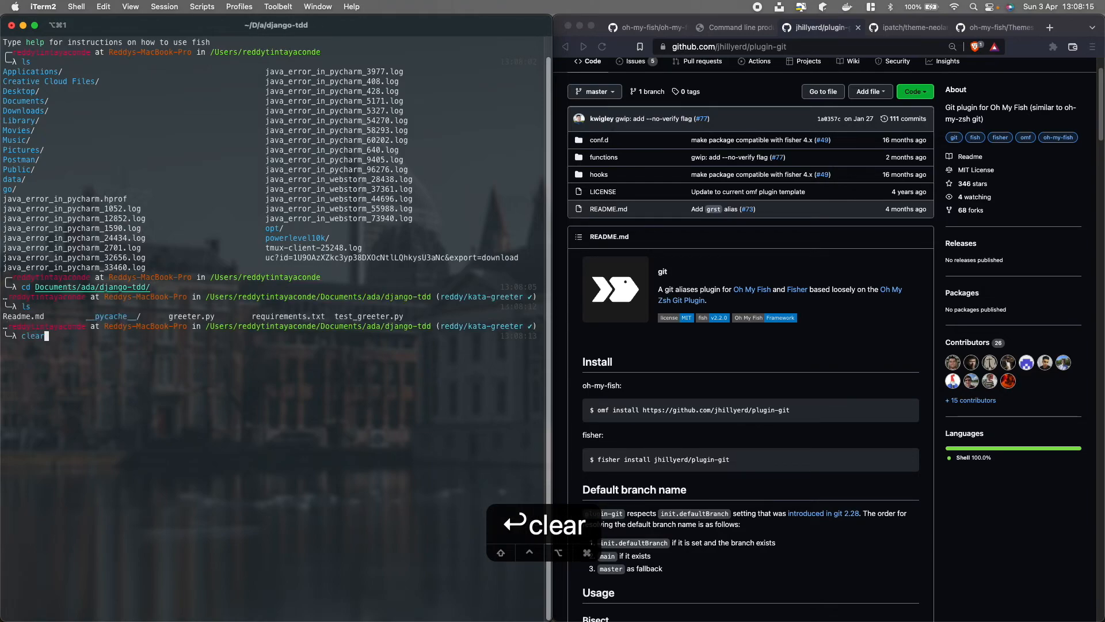